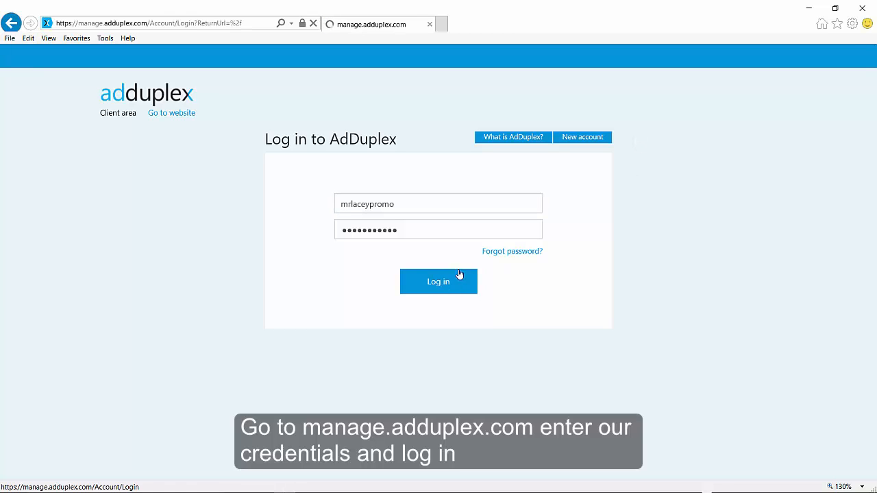
- Log in to the client area and start a new app under Cross promote
{"action": "left_click", "coordinate": [437, 282]}
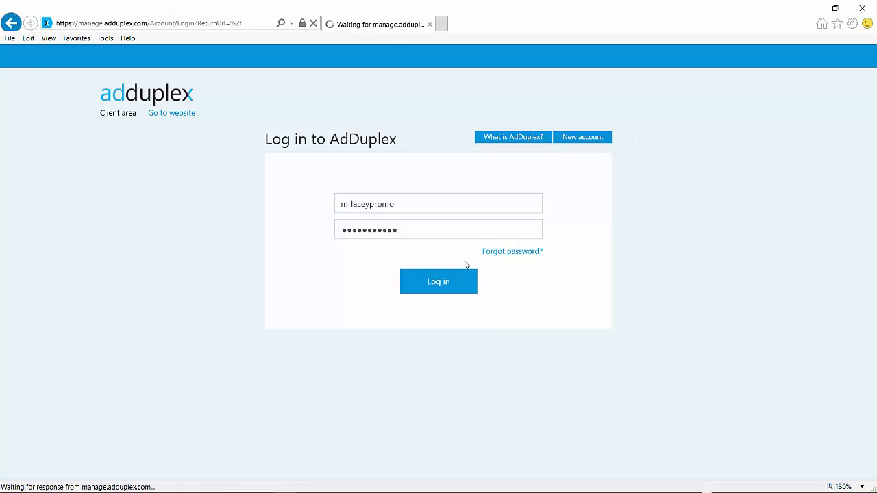
{"action": "left_click", "coordinate": [437, 281]}
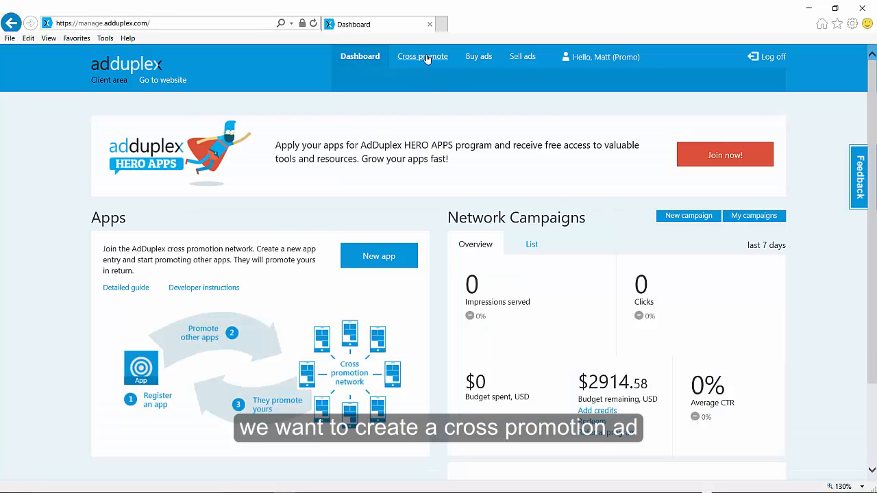
{"action": "left_click", "coordinate": [422, 56]}
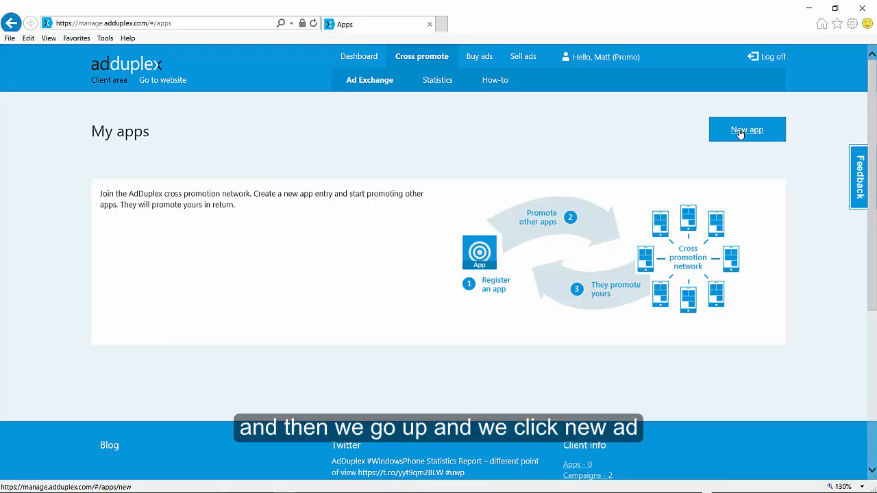
{"action": "left_click", "coordinate": [747, 130]}
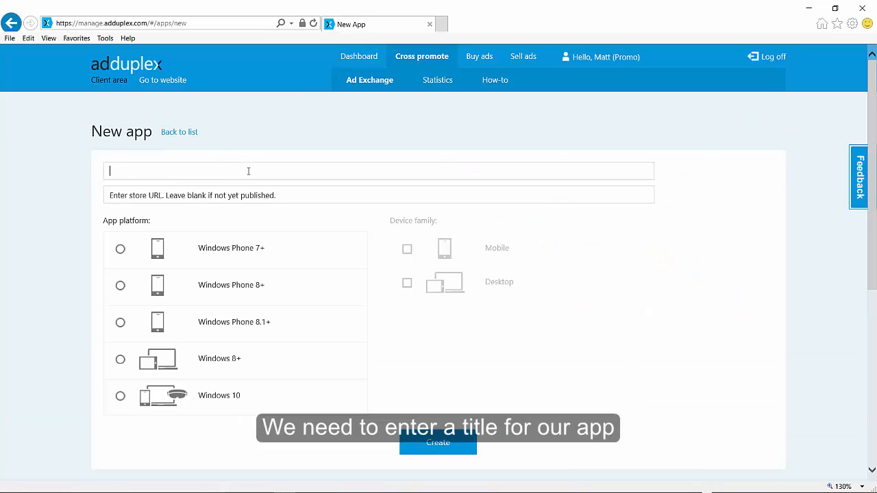
- Create the app titled 'my demo app' for the Windows 10 platform
{"action": "type", "text": "my demo app"}
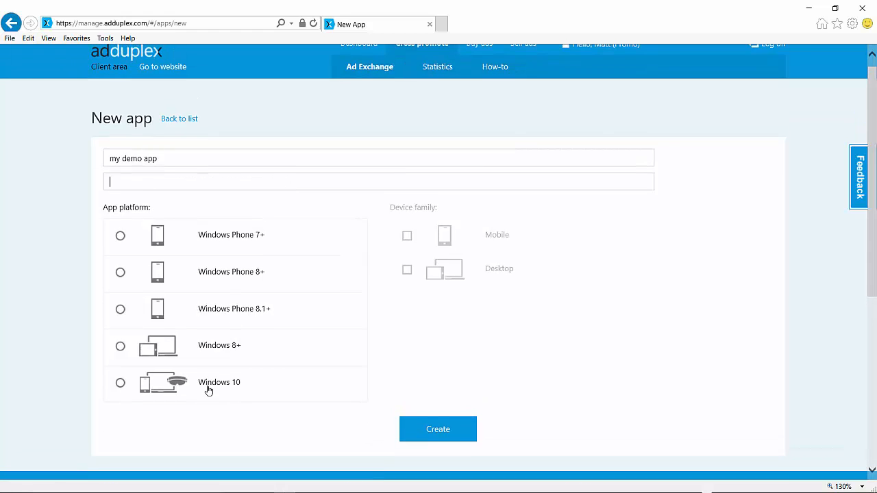
{"action": "left_click", "coordinate": [120, 383]}
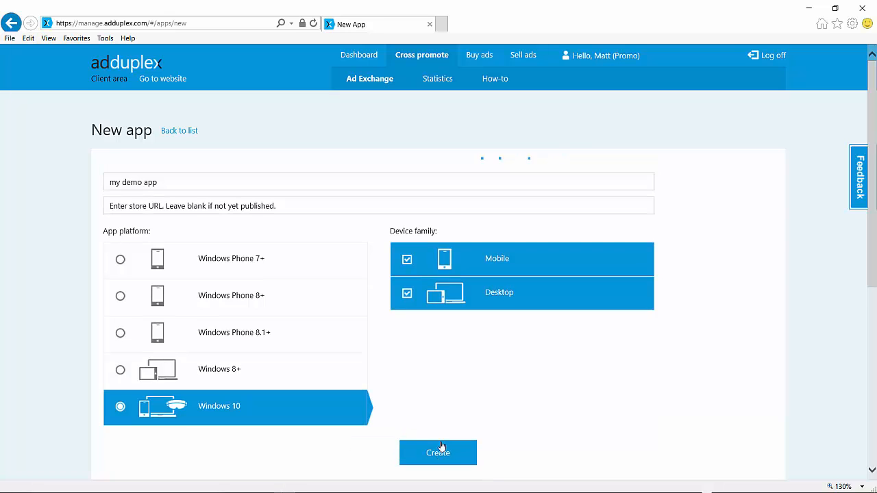
{"action": "left_click", "coordinate": [438, 452]}
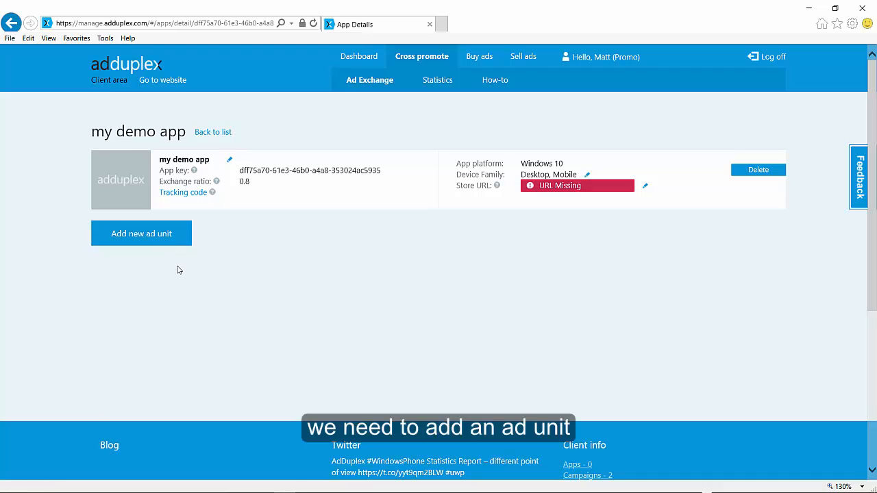
- Add a new banner ad unit to my demo app
{"action": "left_click", "coordinate": [141, 233]}
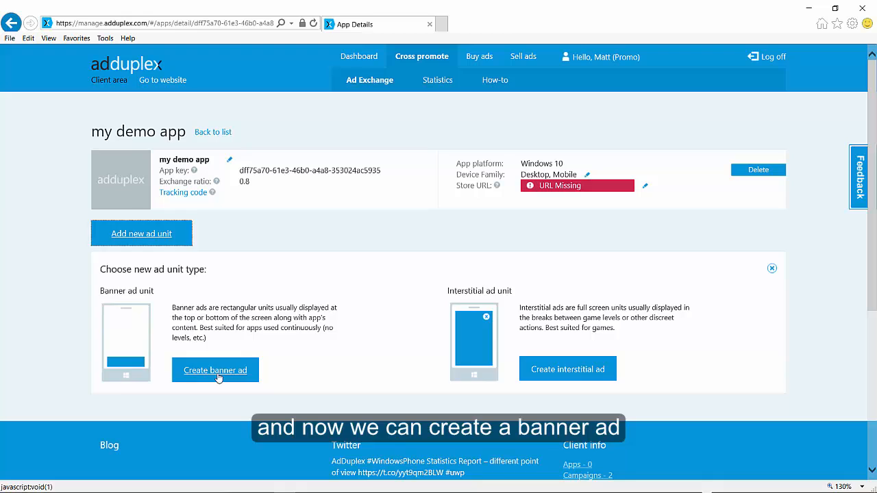
{"action": "left_click", "coordinate": [215, 370]}
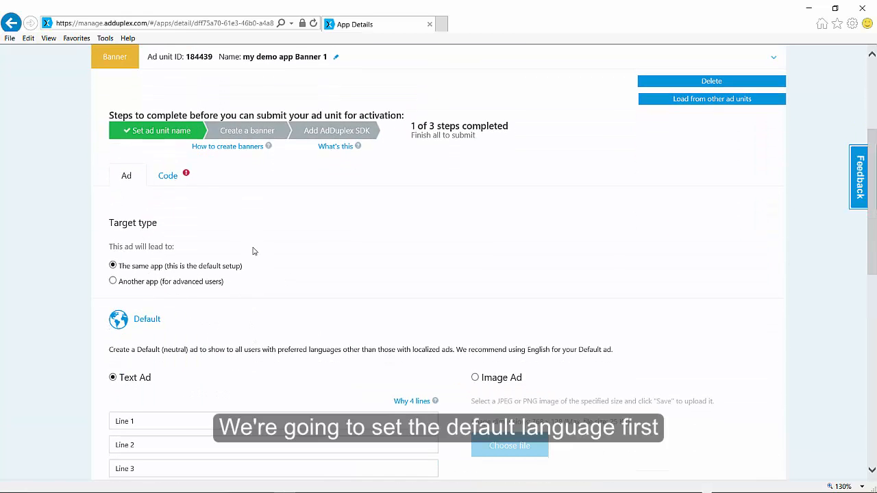
{"action": "scroll", "scroll_direction": "down", "scroll_amount": 3}
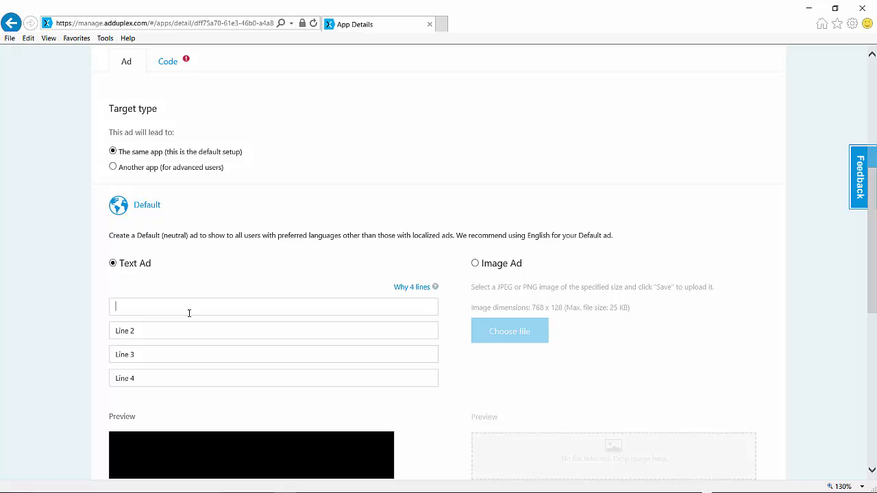
- Save the default text ad: try my app, for free, it is great, download now
{"action": "type", "text": "try my app"}
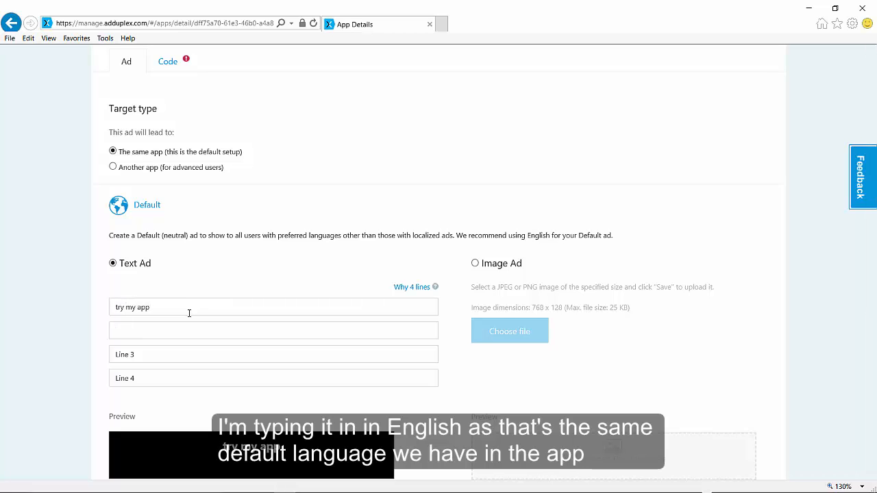
{"action": "type", "text": "for free"}
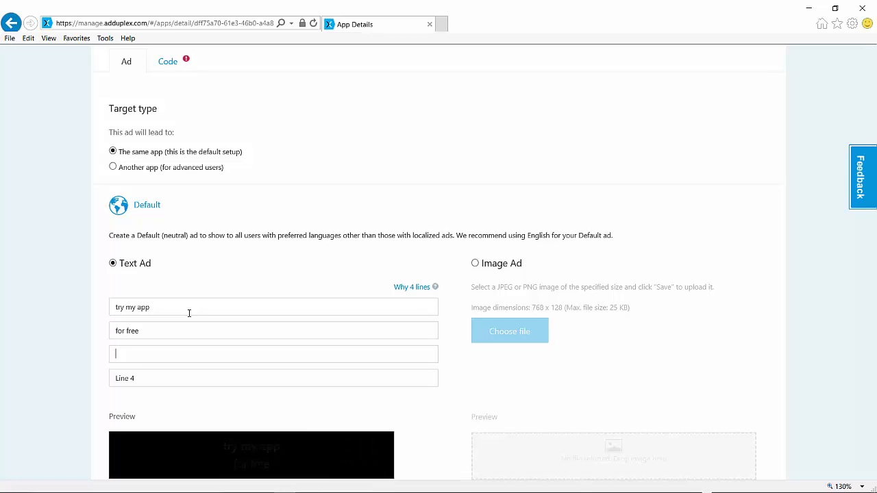
{"action": "type", "text": "it is great"}
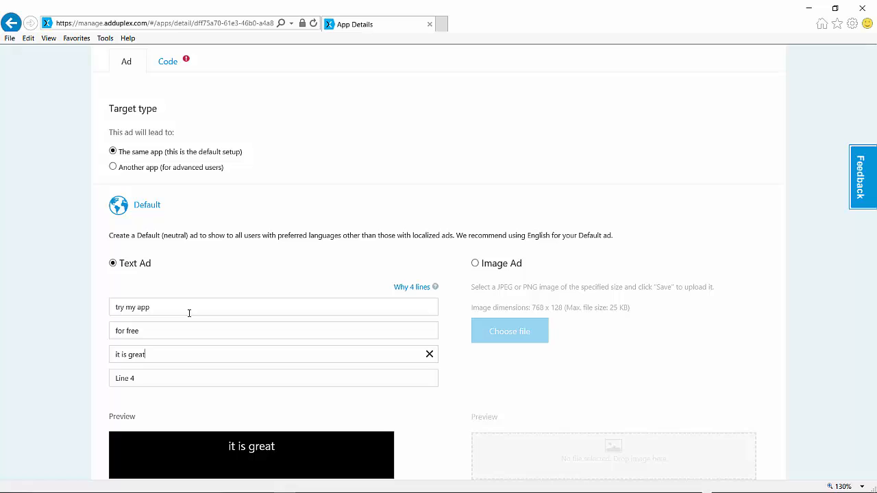
{"action": "type", "text": "downlac"}
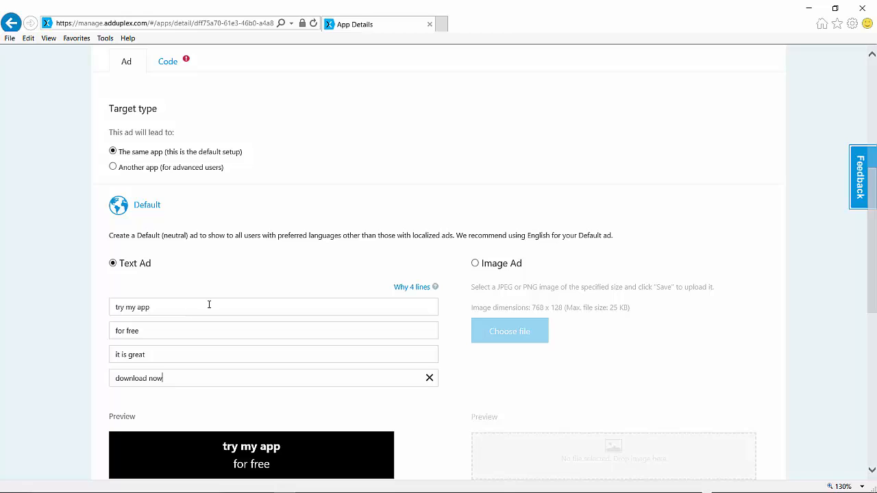
{"action": "scroll", "scroll_direction": "down", "scroll_amount": 3}
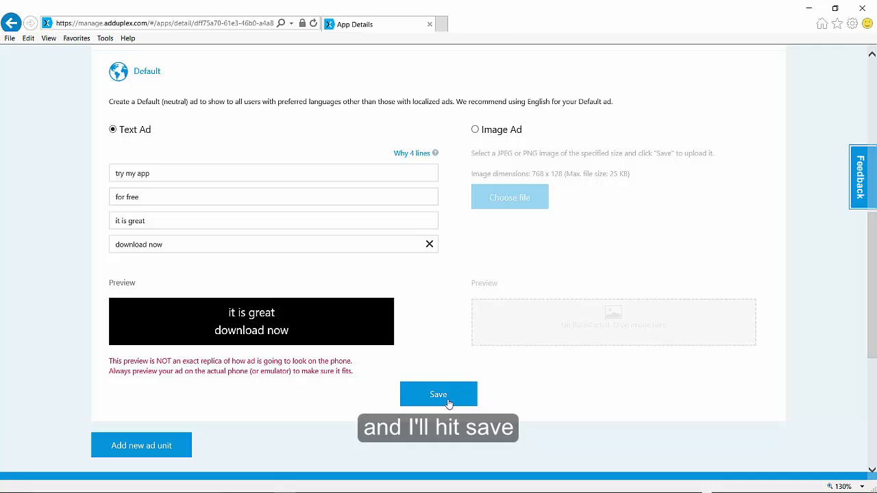
{"action": "left_click", "coordinate": [439, 394]}
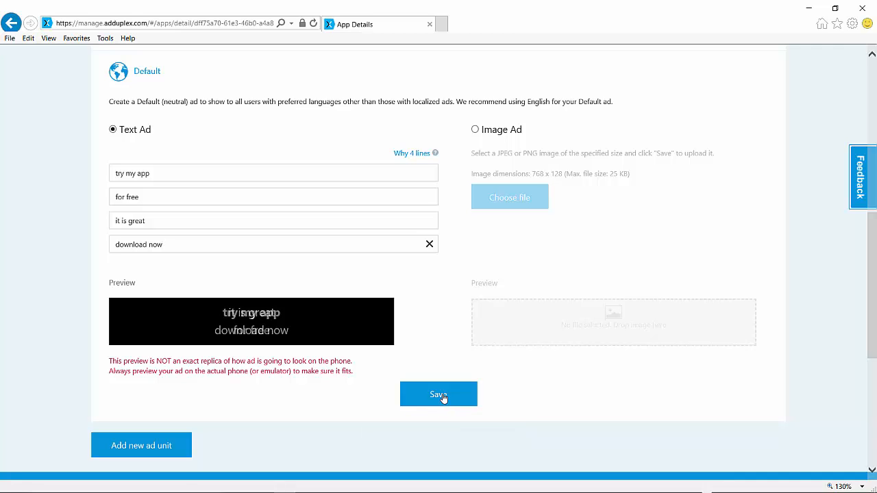
{"action": "left_click", "coordinate": [437, 394]}
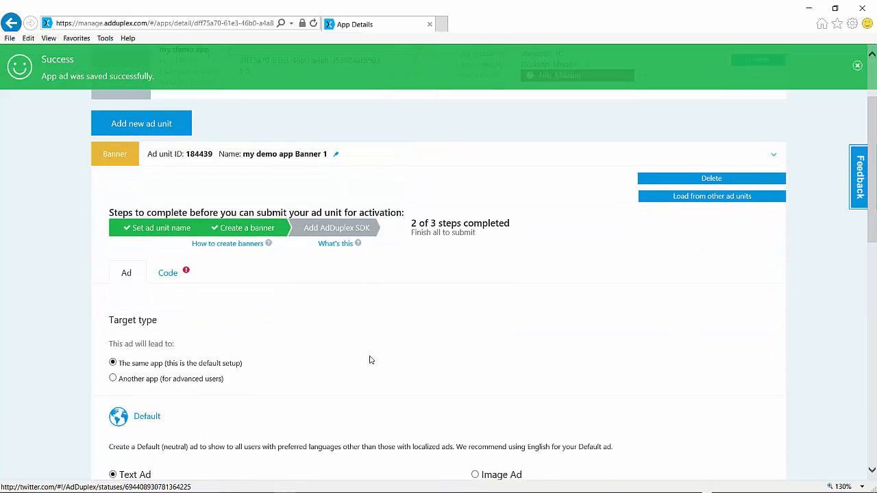
- Add a Spanish ad version covering all Spanish regional variants
{"action": "scroll", "scroll_direction": "down", "scroll_amount": 3}
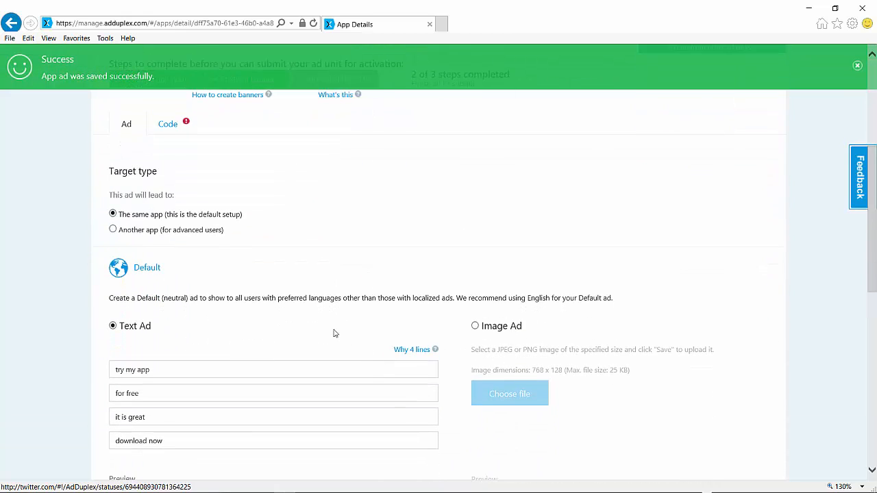
{"action": "left_click", "coordinate": [118, 268]}
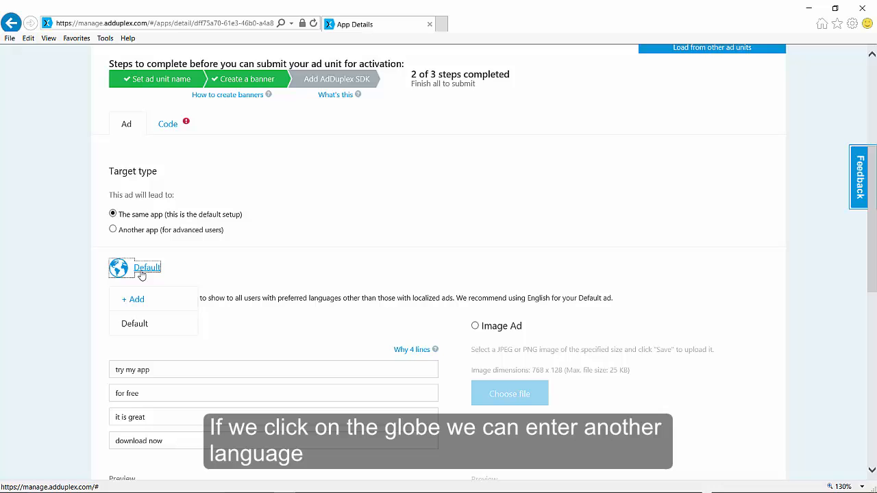
{"action": "mouse_move", "coordinate": [134, 301]}
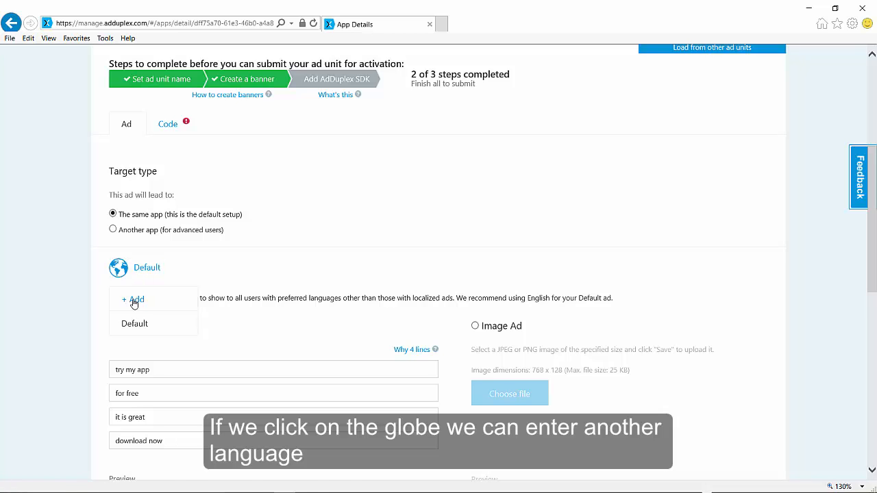
{"action": "left_click", "coordinate": [133, 300]}
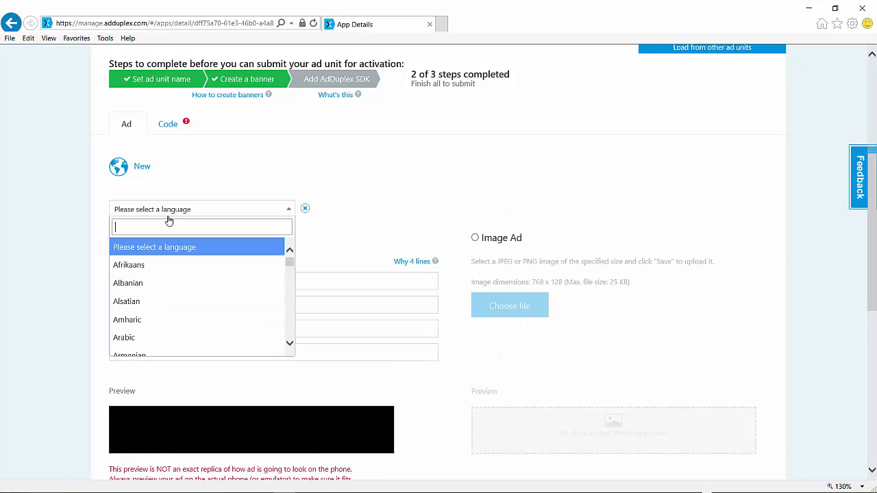
{"action": "type", "text": "spa"}
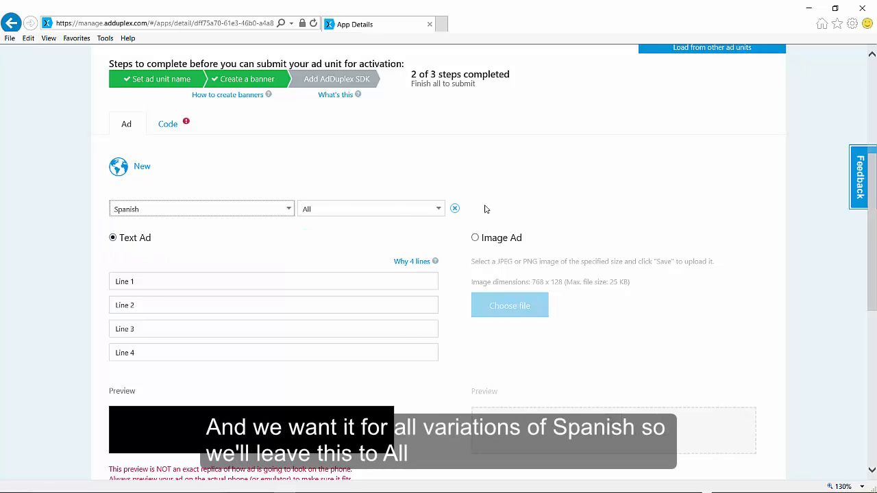
{"action": "left_click", "coordinate": [370, 209]}
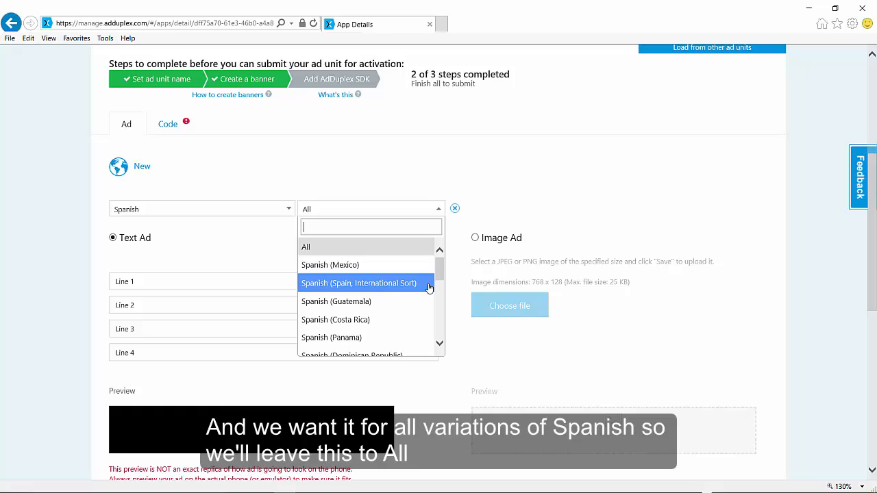
{"action": "left_click", "coordinate": [305, 247]}
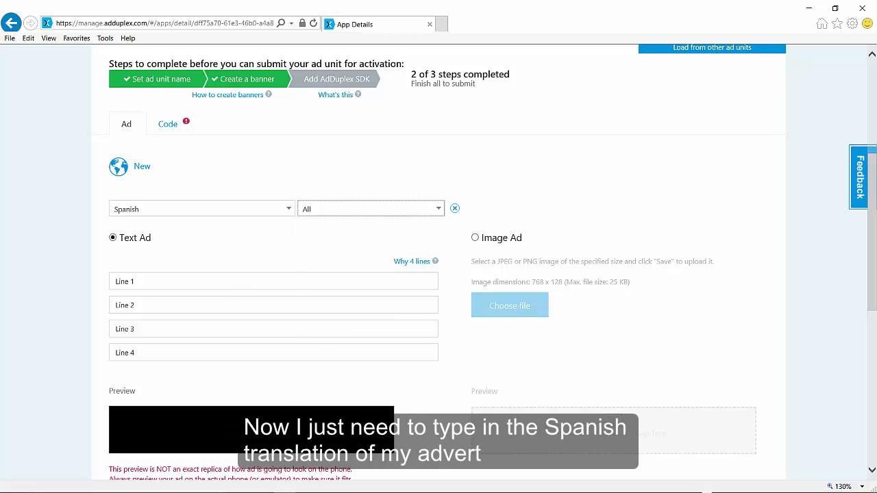
{"action": "mouse_move", "coordinate": [715, 461]}
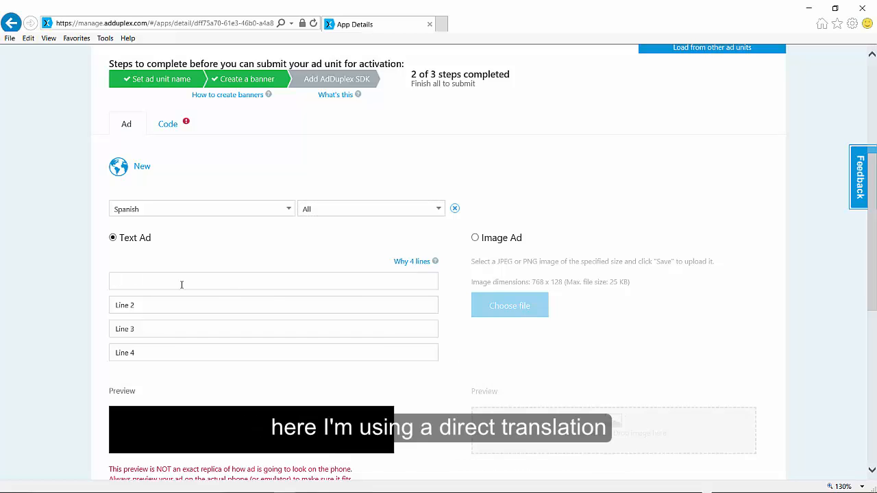
- Save the Spanish text ad: probar mi aplicación, gratis, Es genial, Descargar abora
{"action": "type", "text": "probar mi aplicación"}
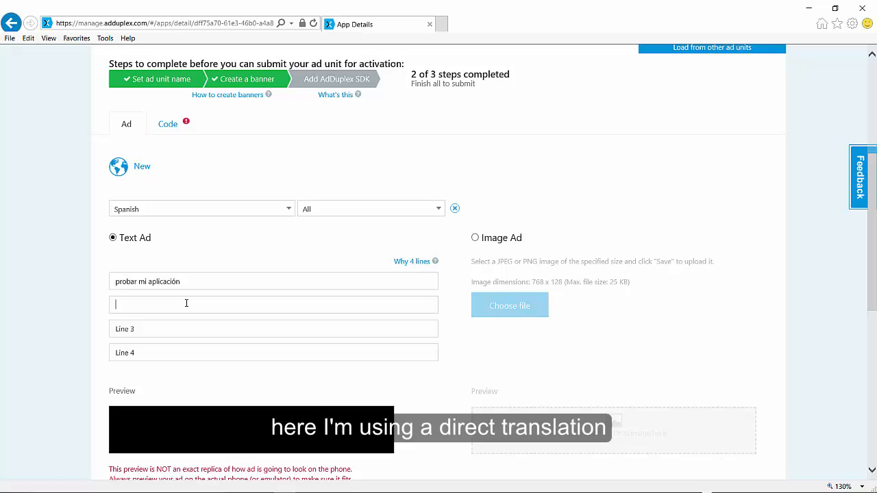
{"action": "type", "text": "gr\\ati"}
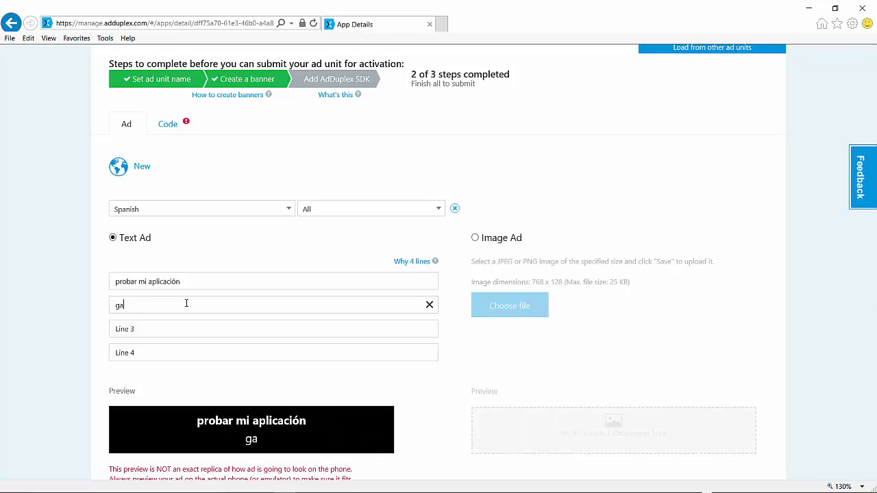
{"action": "type", "text": "gratis"}
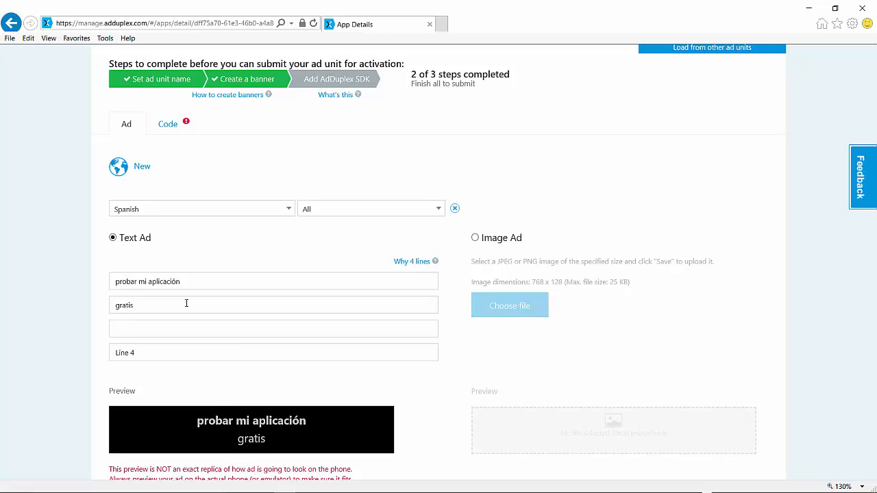
{"action": "type", "text": "Es genial"}
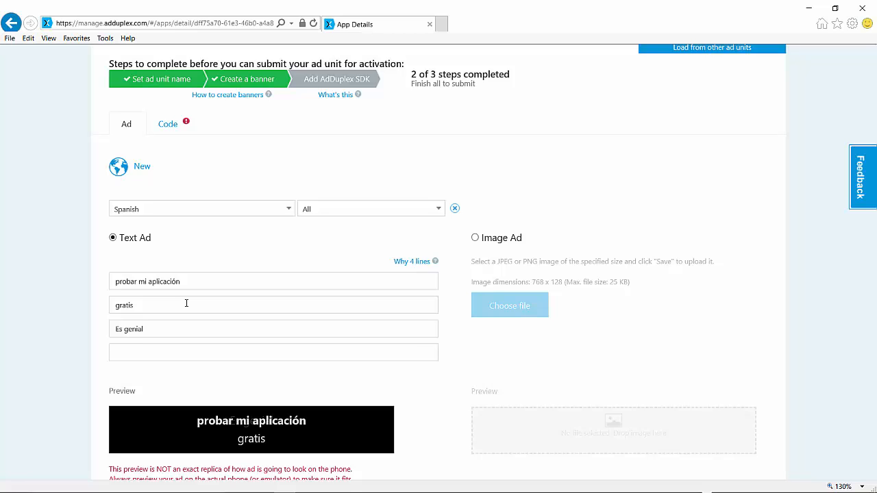
{"action": "type", "text": "Descargar"}
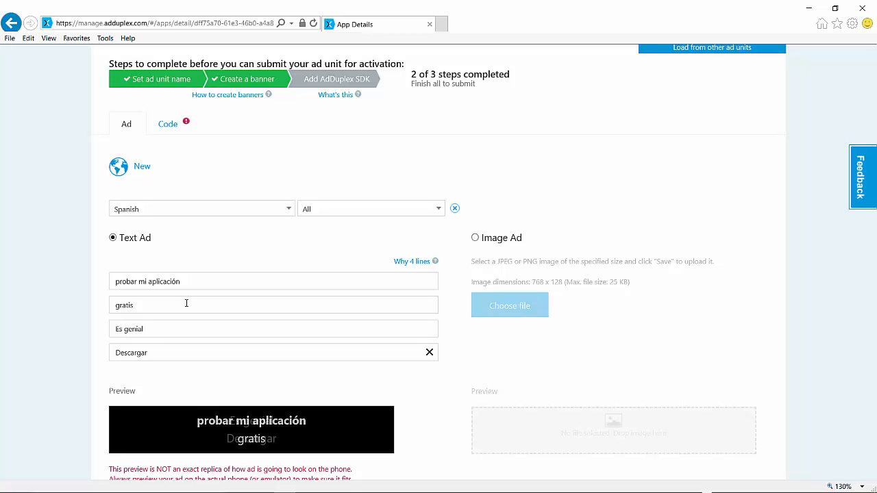
{"action": "type", "text": "abora"}
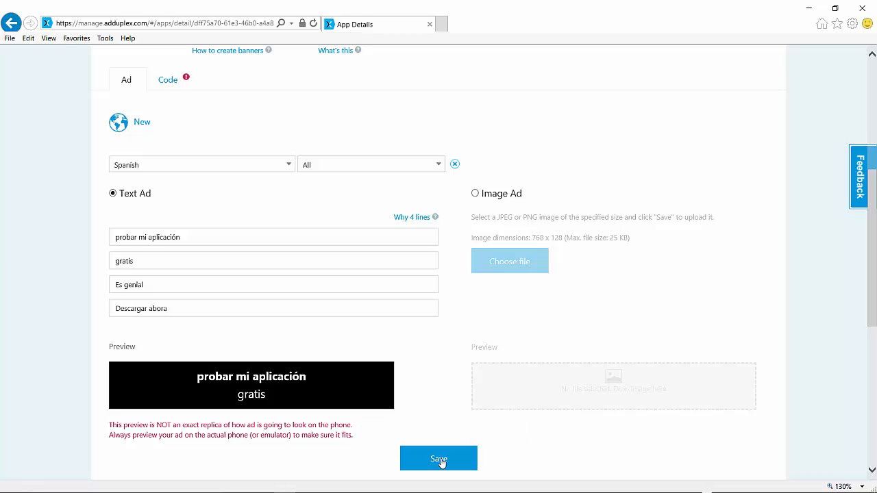
{"action": "left_click", "coordinate": [438, 457]}
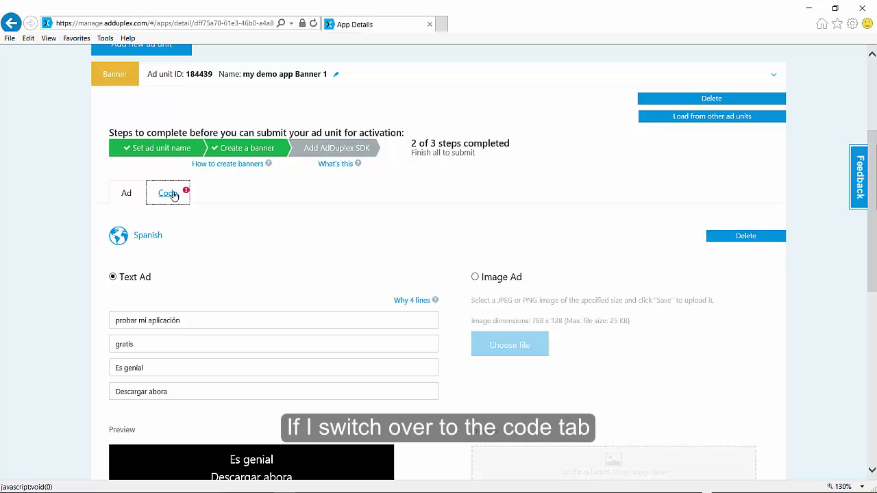
- Show the ad unit's Windows 10 XAML SDK integration instructions on the Code tab
{"action": "left_click", "coordinate": [167, 193]}
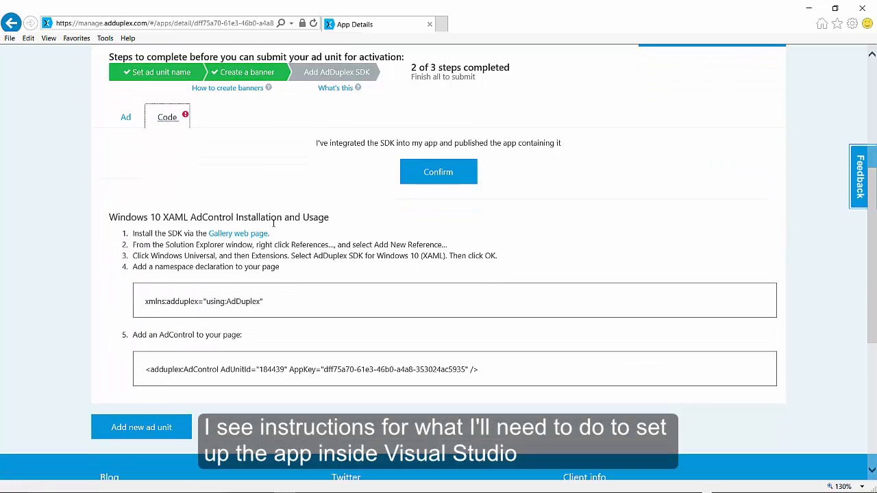
{"action": "mouse_move", "coordinate": [313, 227]}
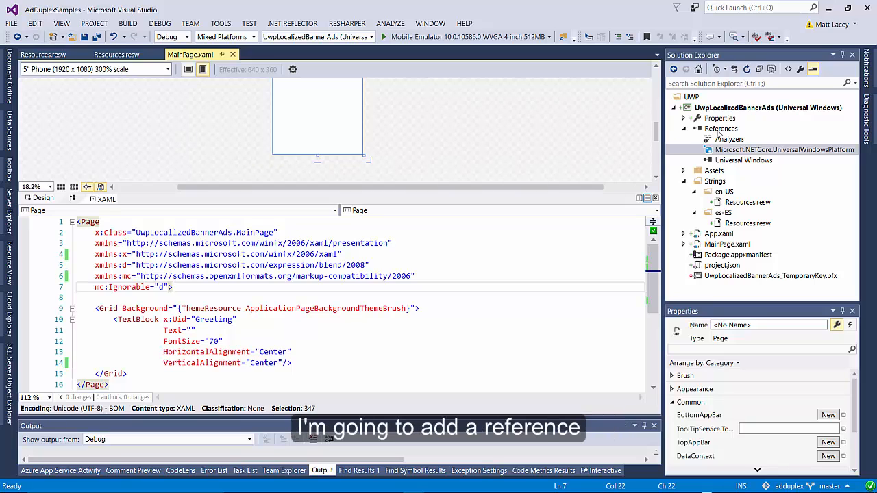
- Add the AdDuplex SDK for Windows 10 (XAML) from Universal Windows Extensions to the project references
{"action": "right_click", "coordinate": [721, 129]}
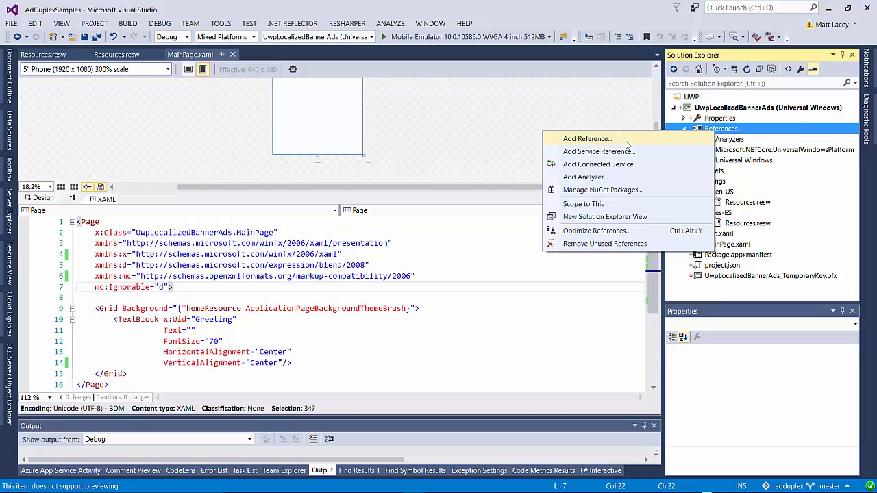
{"action": "left_click", "coordinate": [587, 138]}
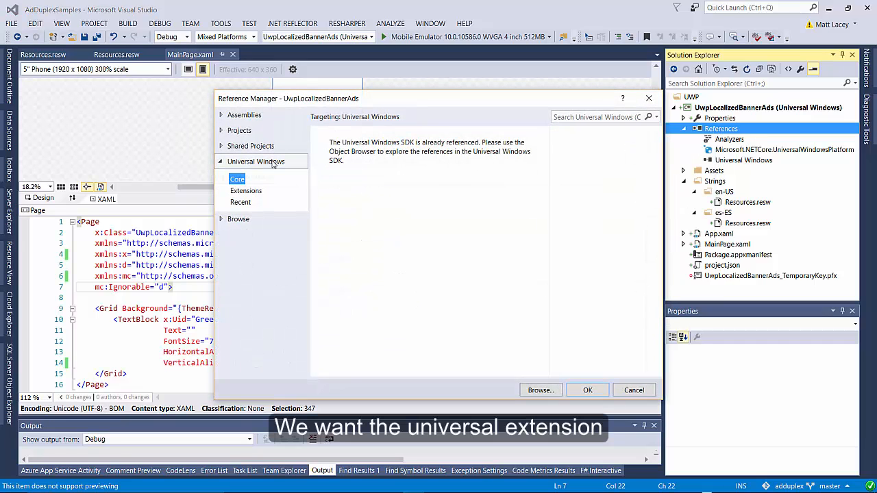
{"action": "left_click", "coordinate": [245, 190]}
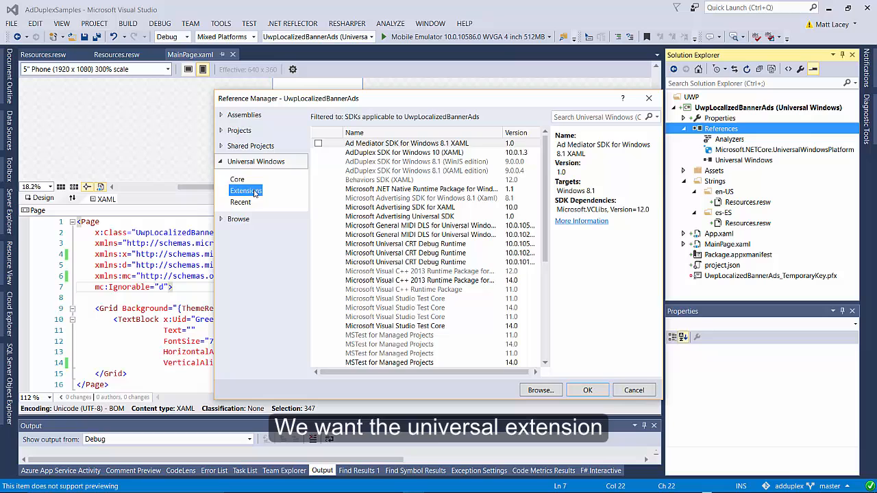
{"action": "left_click", "coordinate": [418, 152]}
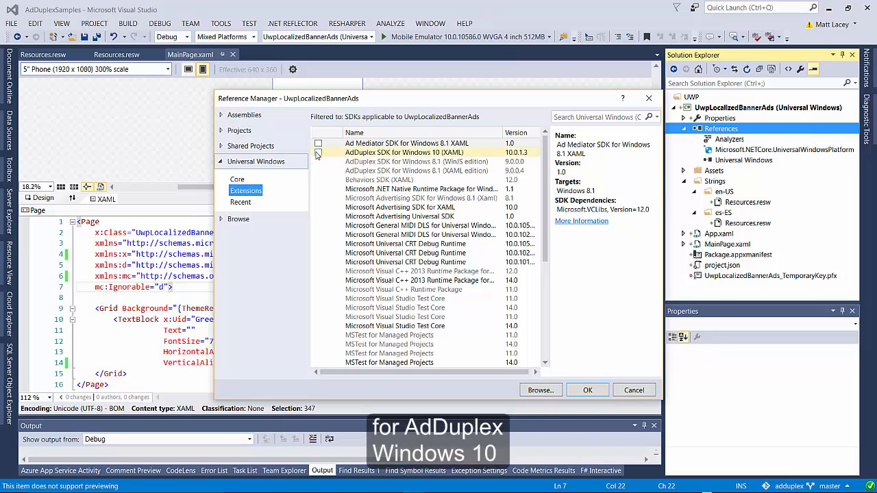
{"action": "left_click", "coordinate": [318, 152]}
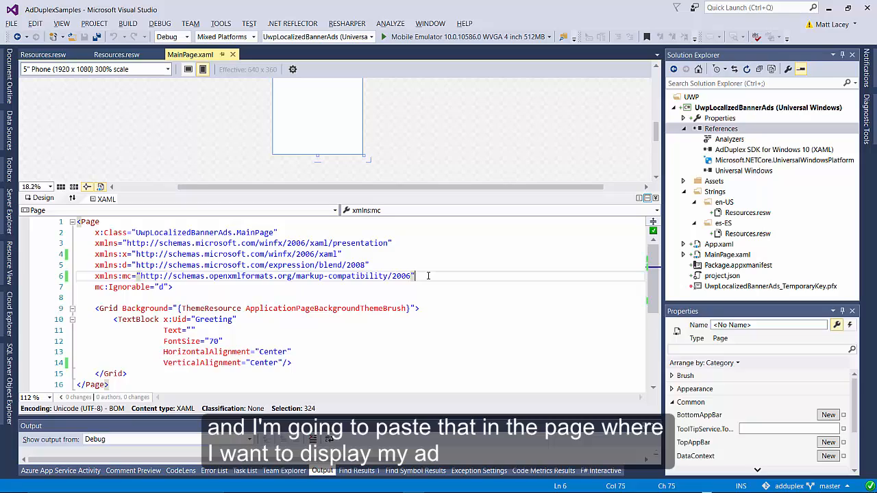
- Declare xmlns:adduplex="using:AdDuplex" and paste the AdControl with AdUnitId 184439 into MainPage.xaml
{"action": "type", "text": "xmlns:adduplex=\"using:AdDuplex\""}
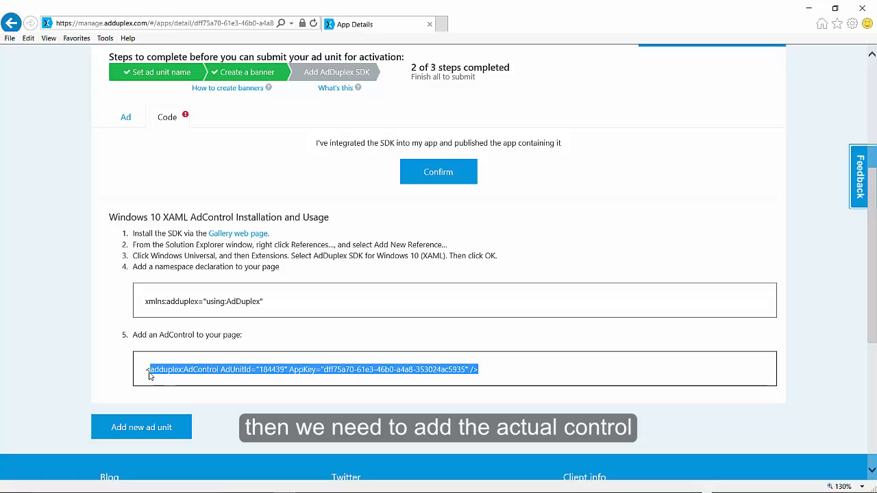
{"action": "right_click", "coordinate": [151, 376]}
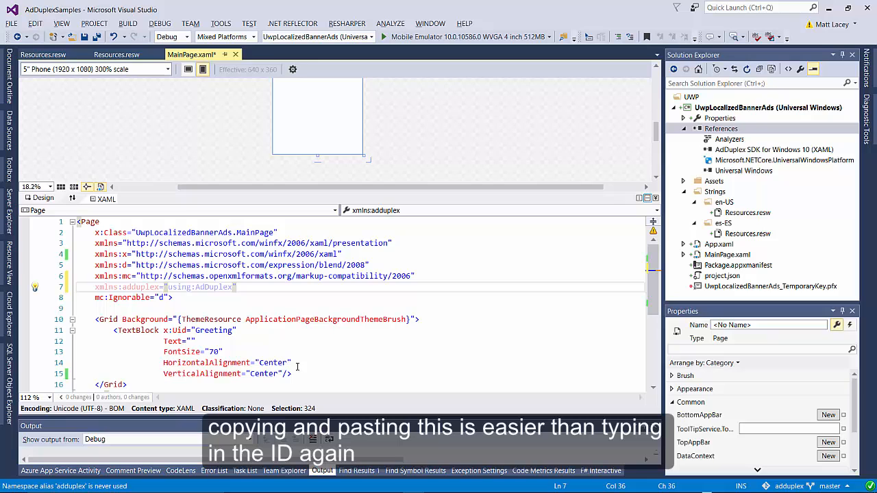
{"action": "type", "text": "<adduplex:AdControl AdUnitId=\"184439\" AppKey=\"dff75a70-61e3-46b0-a4a8-353024ac5935\" />"}
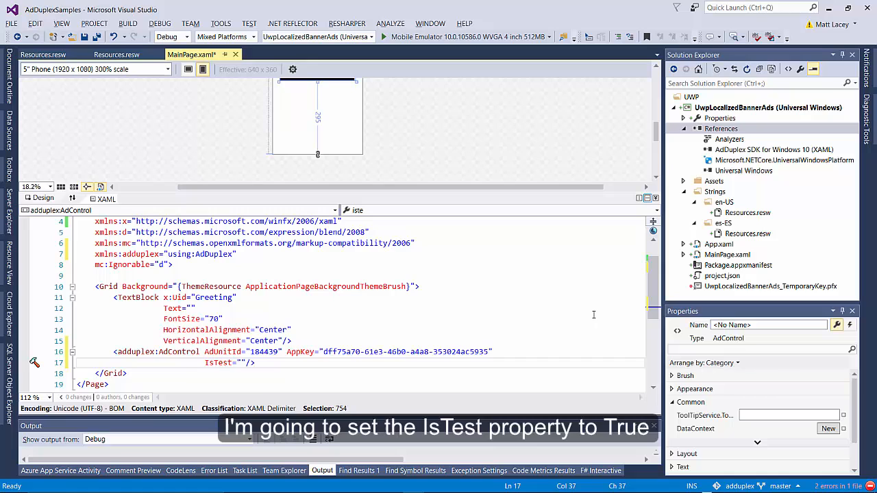
- Set the AdControl to IsTest="True" and VerticalAlignment="Bottom", then run the app in the emulator
{"action": "type", "text": "True"}
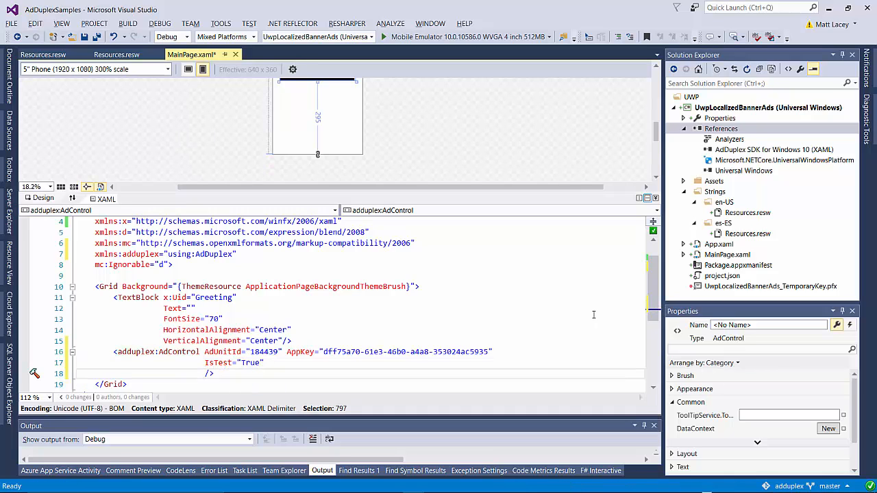
{"action": "type", "text": "vert"}
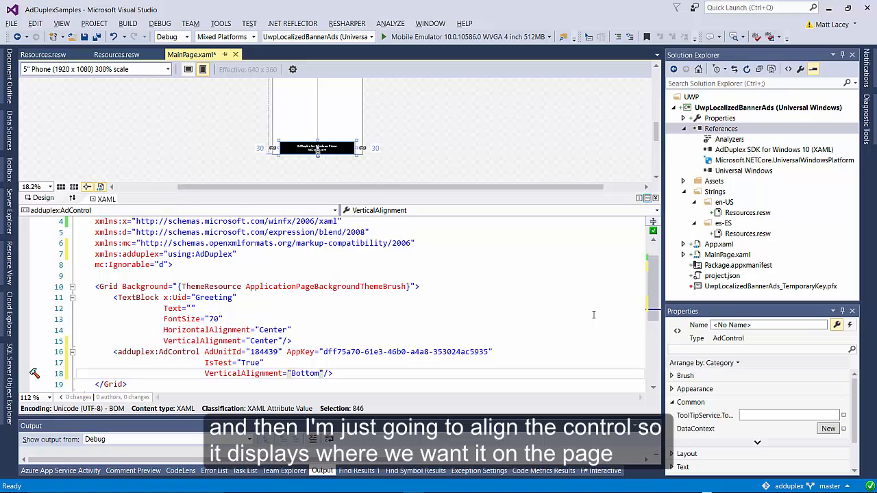
{"action": "left_click", "coordinate": [384, 36]}
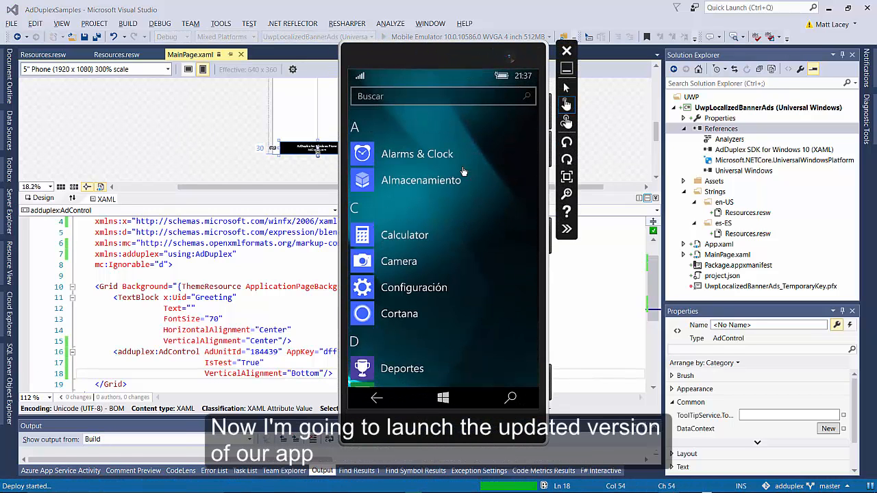